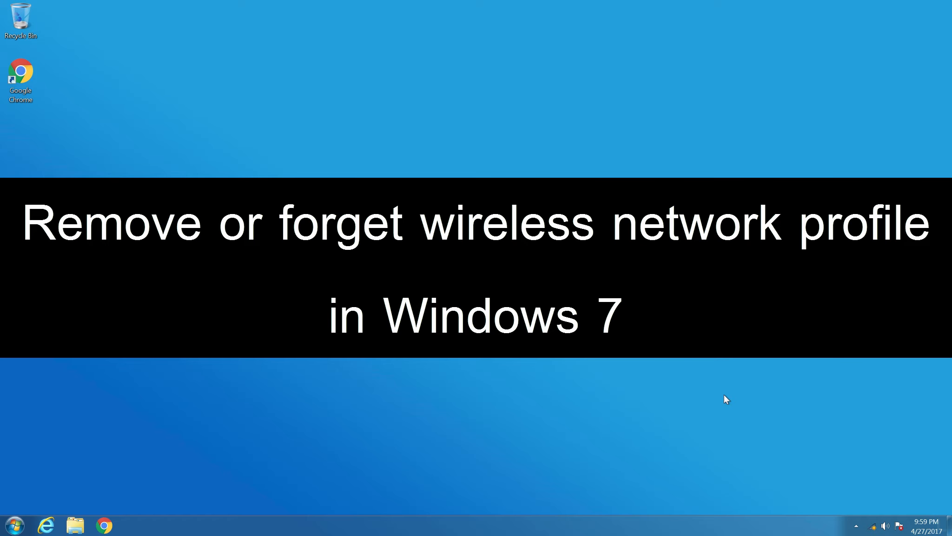
- Expand the Linglom-AP entry in the tray wireless list to see its mismatch message
left_click(825, 521)
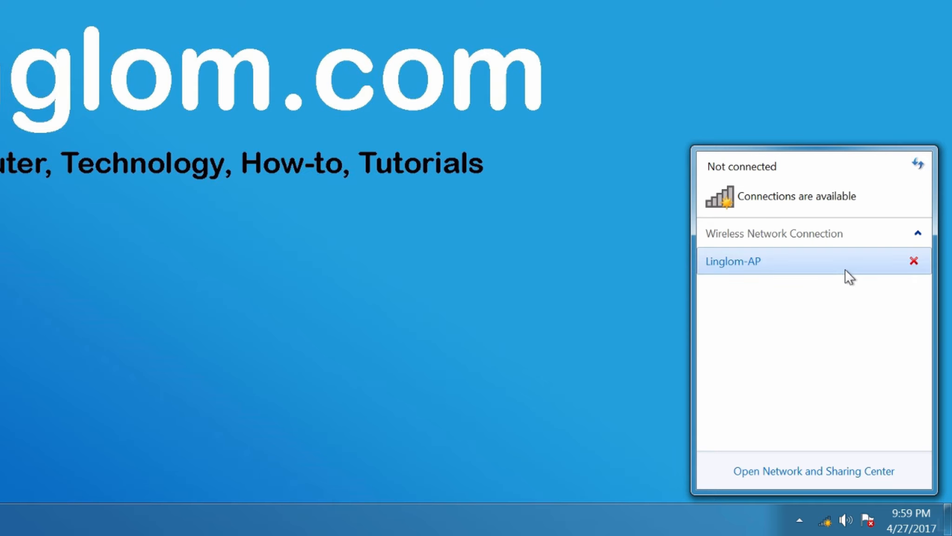
left_click(733, 260)
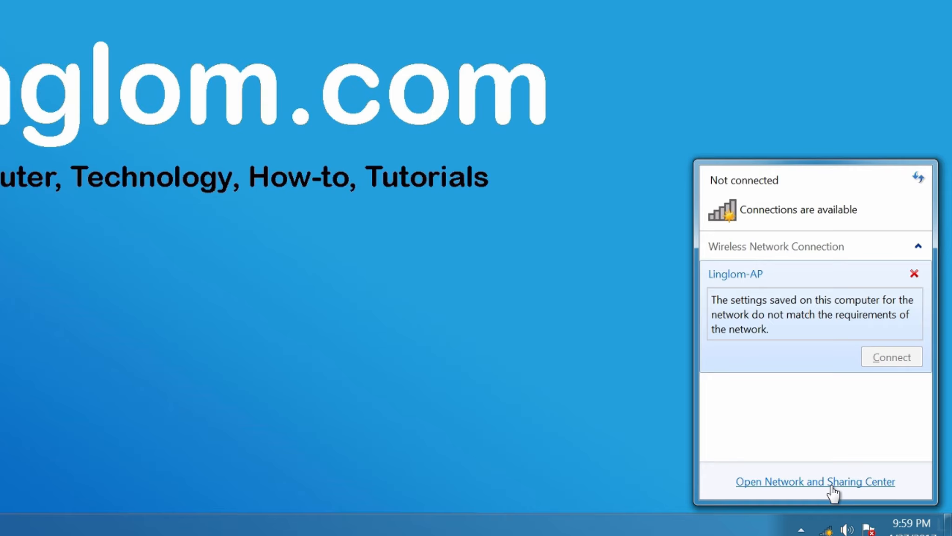
- Reach Manage Wireless Networks from the Network and Sharing Center, listing Linglom-AP and ls-r
left_click(815, 480)
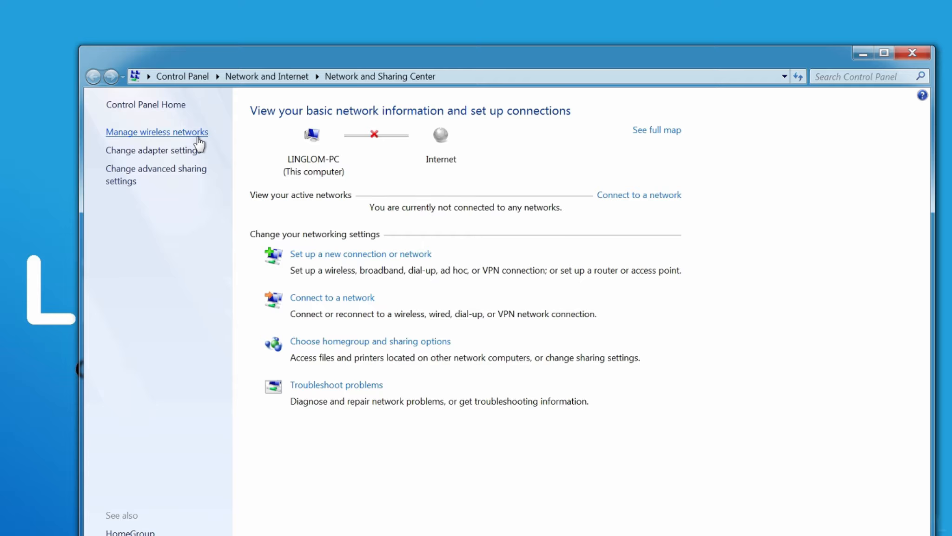
left_click(156, 132)
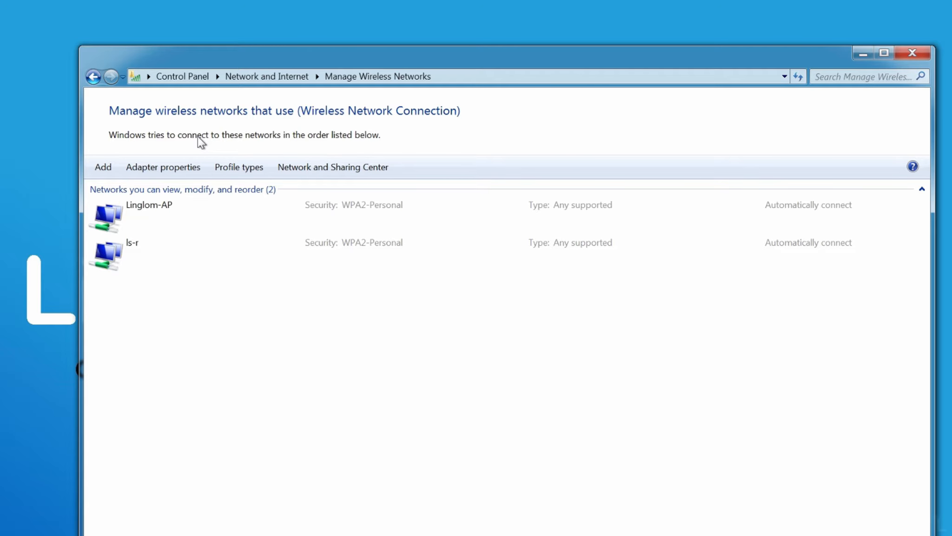
- Remove the saved Linglom-AP profile and confirm the deletion
left_click(149, 205)
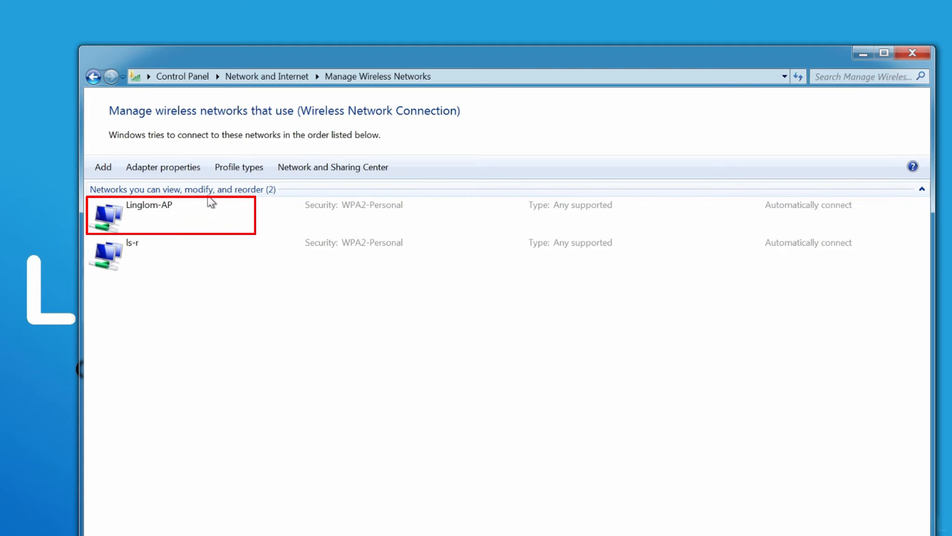
left_click(149, 204)
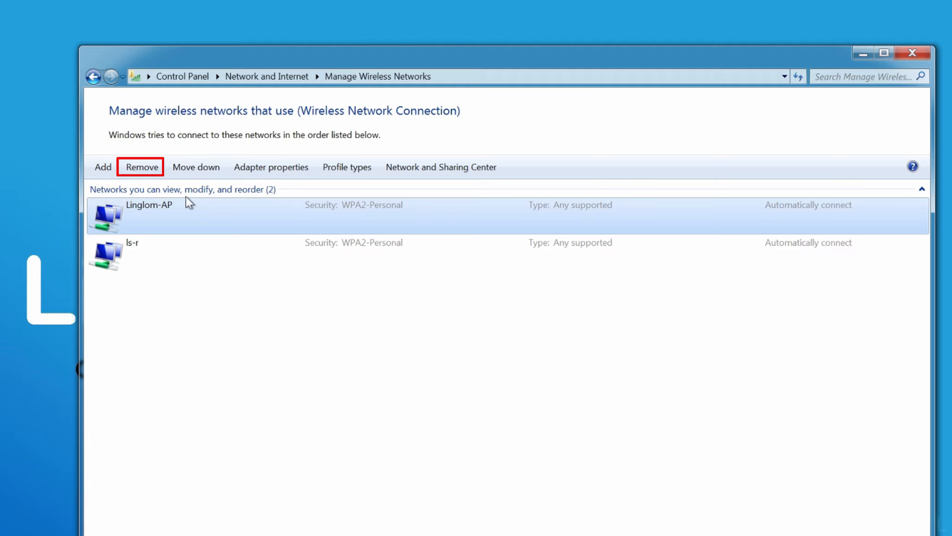
mouse_move(150, 176)
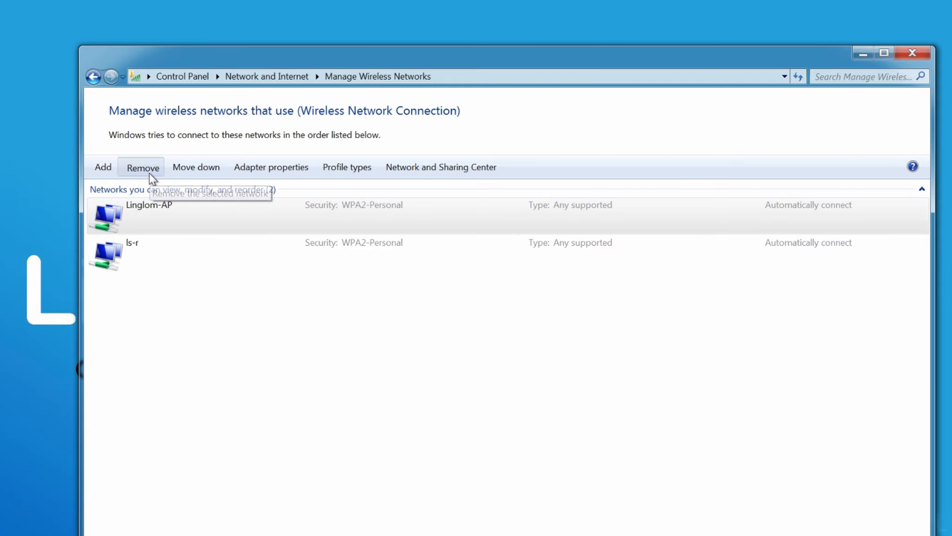
left_click(142, 168)
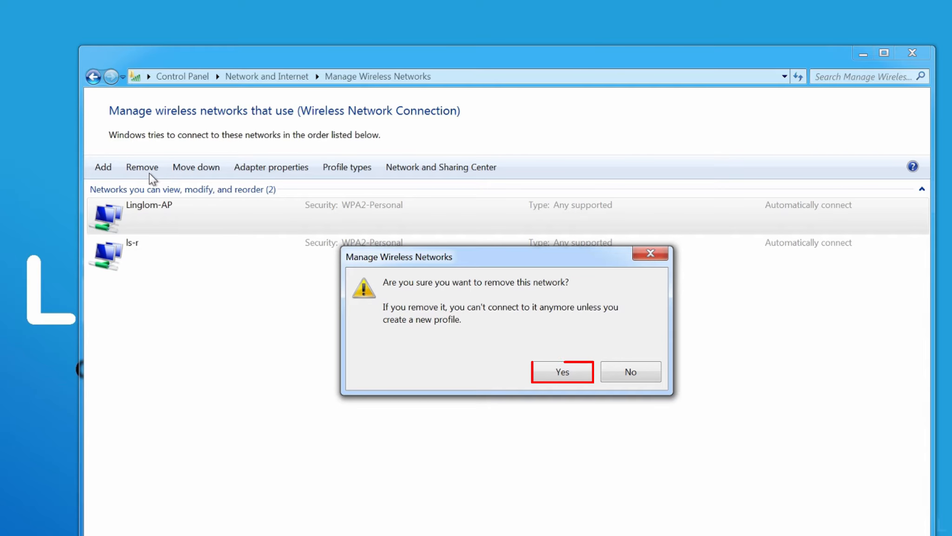
mouse_move(560, 371)
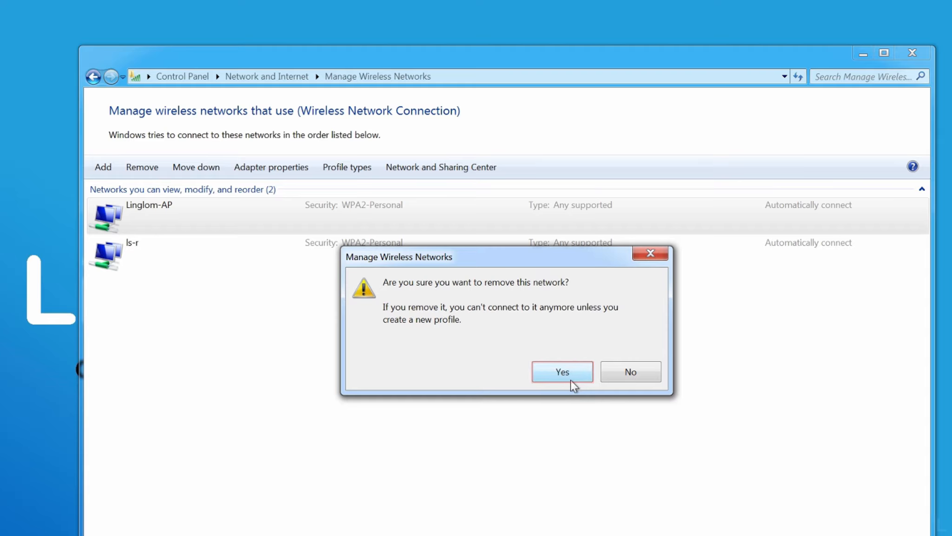
left_click(561, 371)
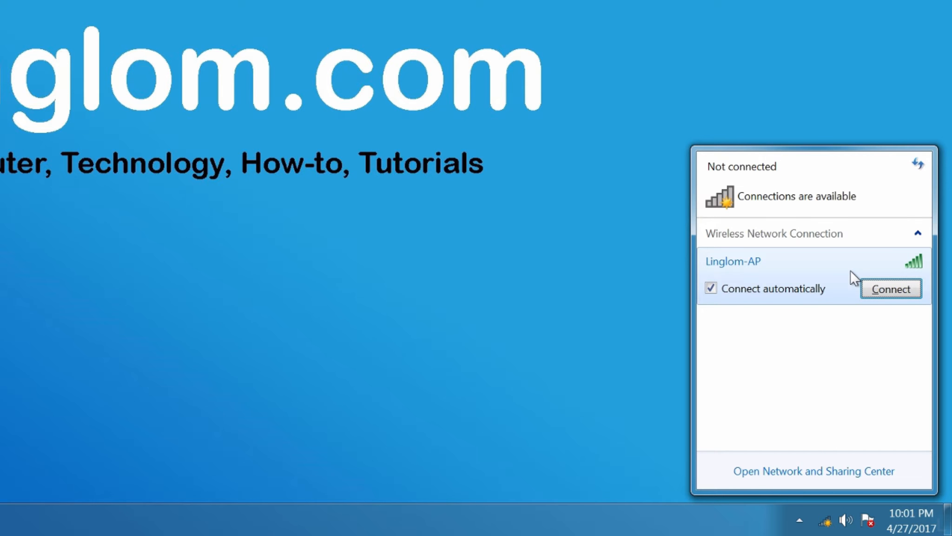
left_click(890, 289)
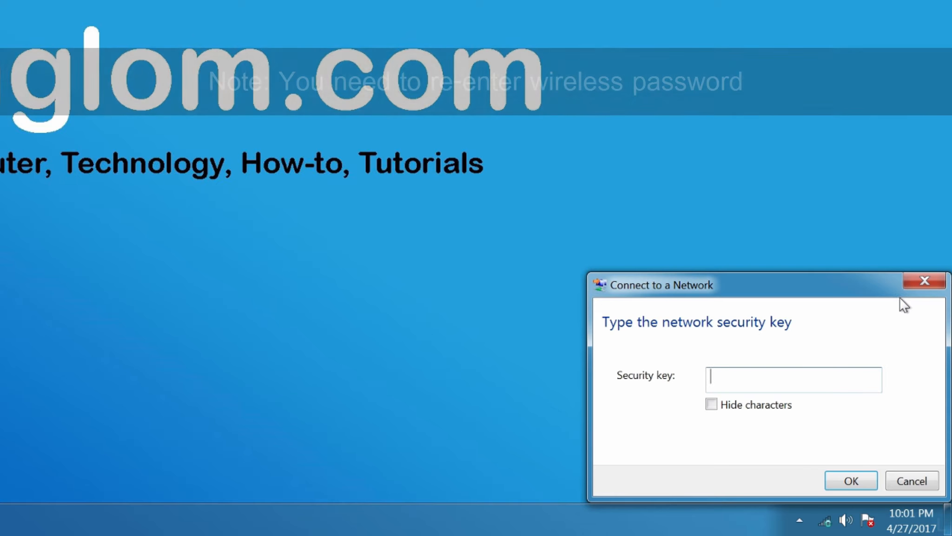
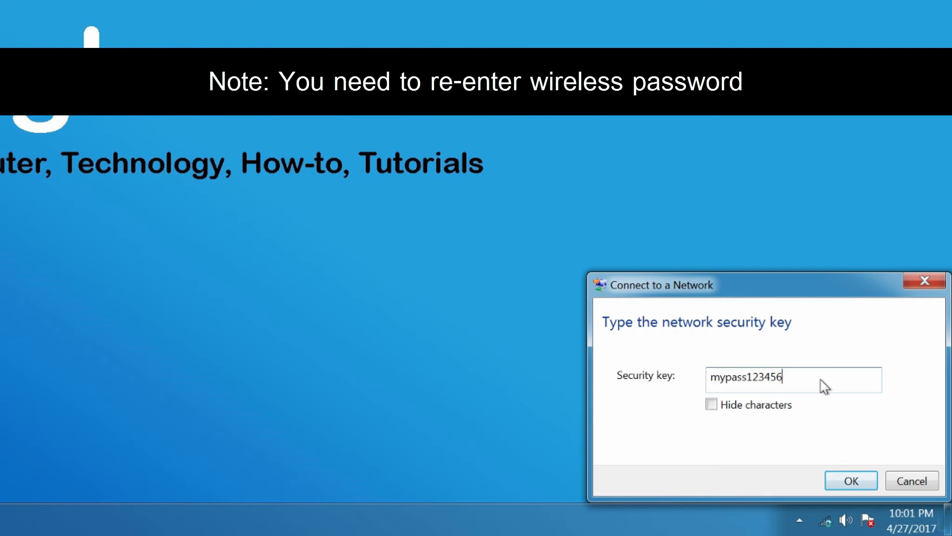
left_click(850, 480)
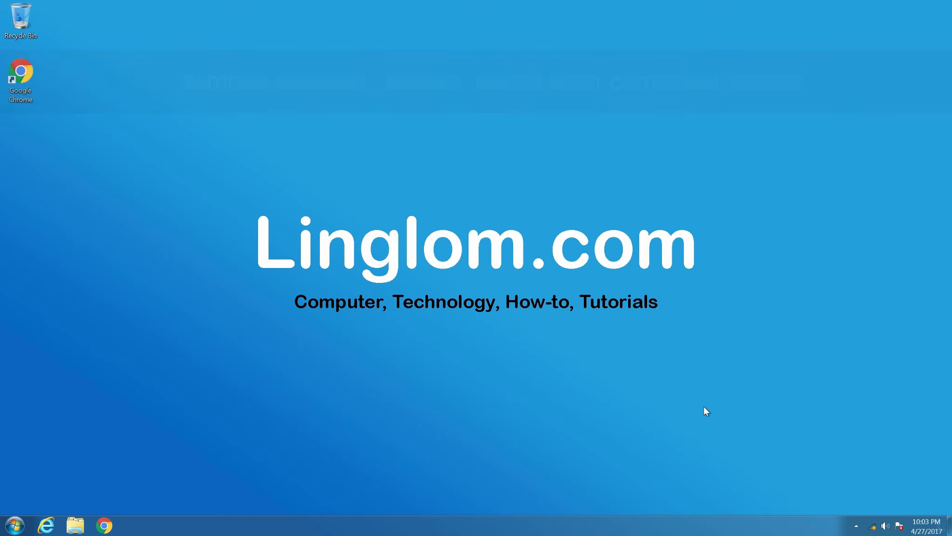
- Launch cmd from the Start menu as administrator and allow the UAC prompt
left_click(20, 520)
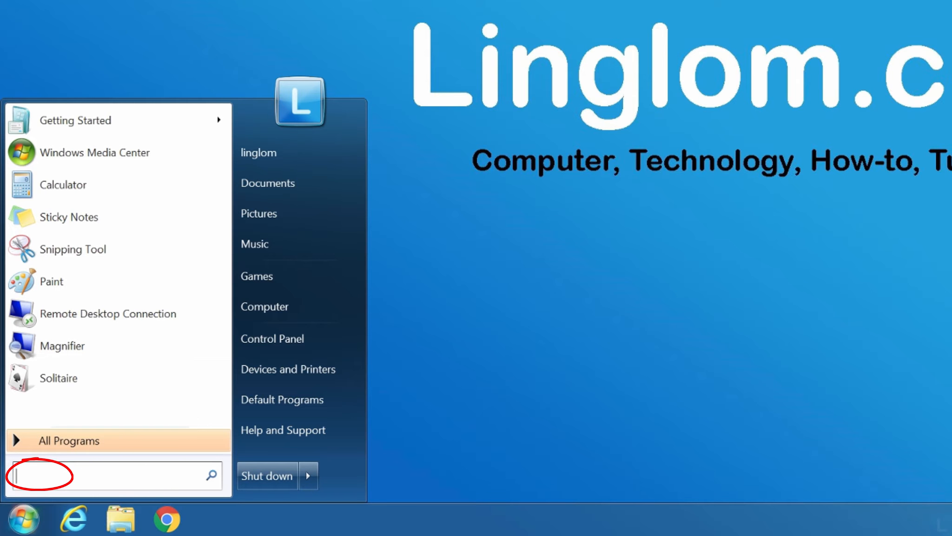
type("cmd")
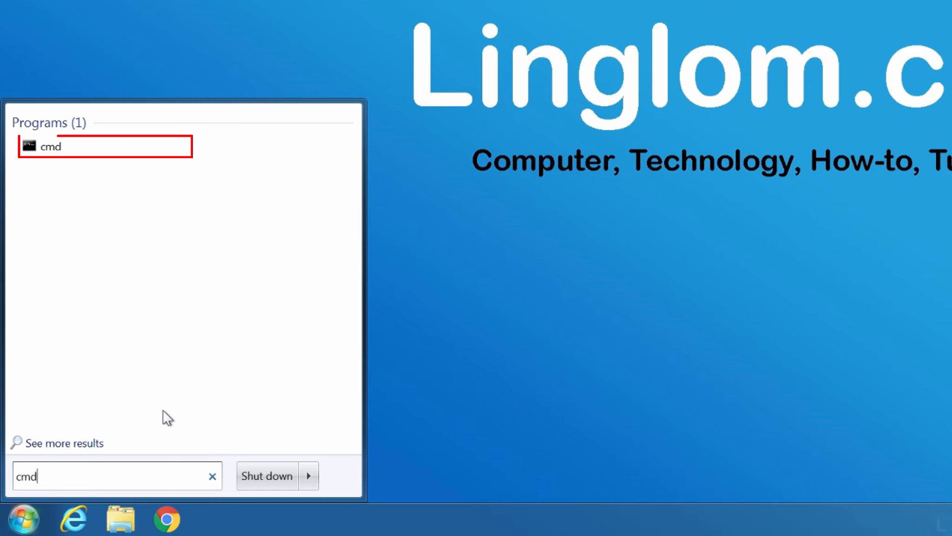
right_click(52, 146)
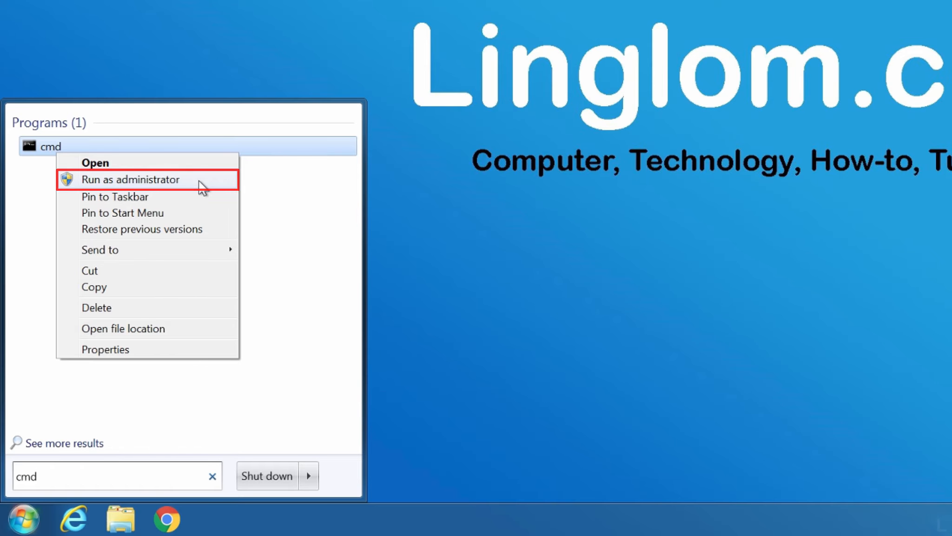
left_click(130, 180)
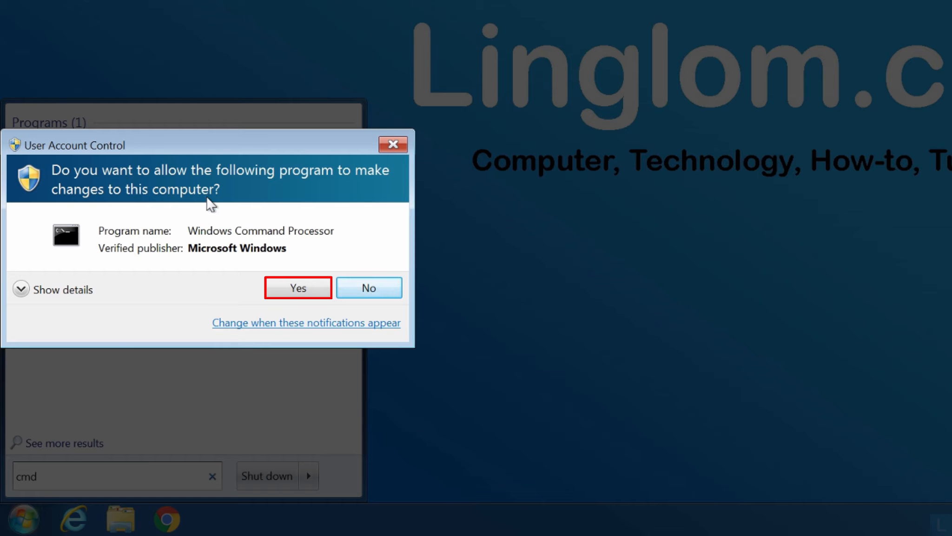
left_click(297, 288)
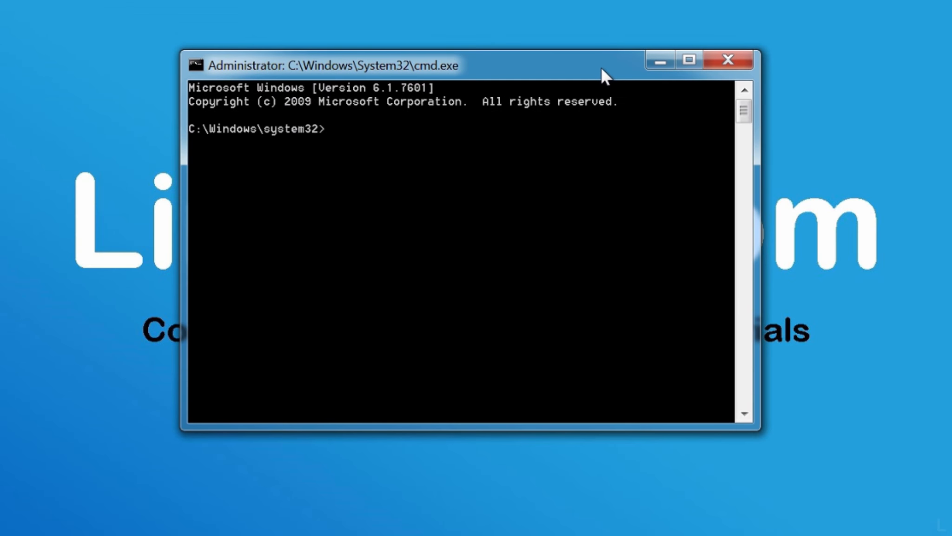
- Run netsh wlan show profiles to list the saved wireless profiles
type("netsh")
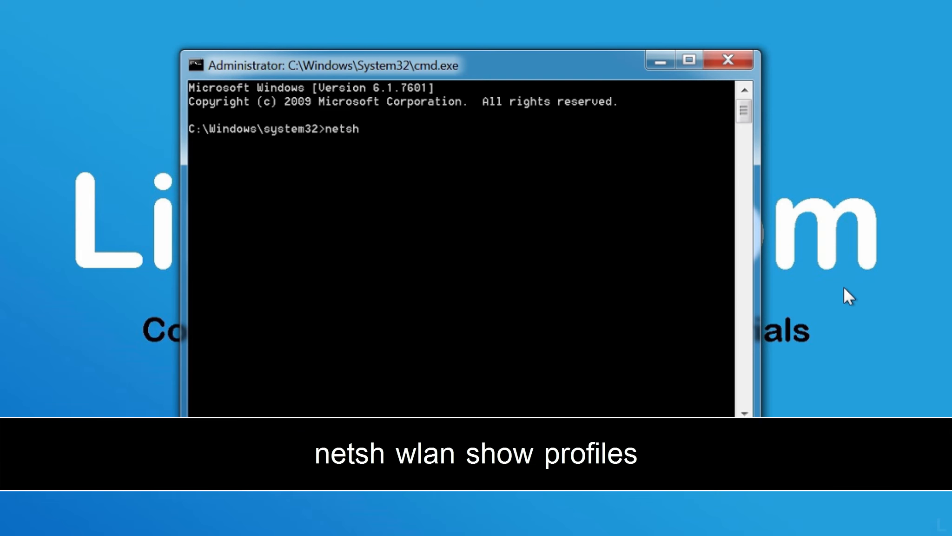
type("wlan show profiles")
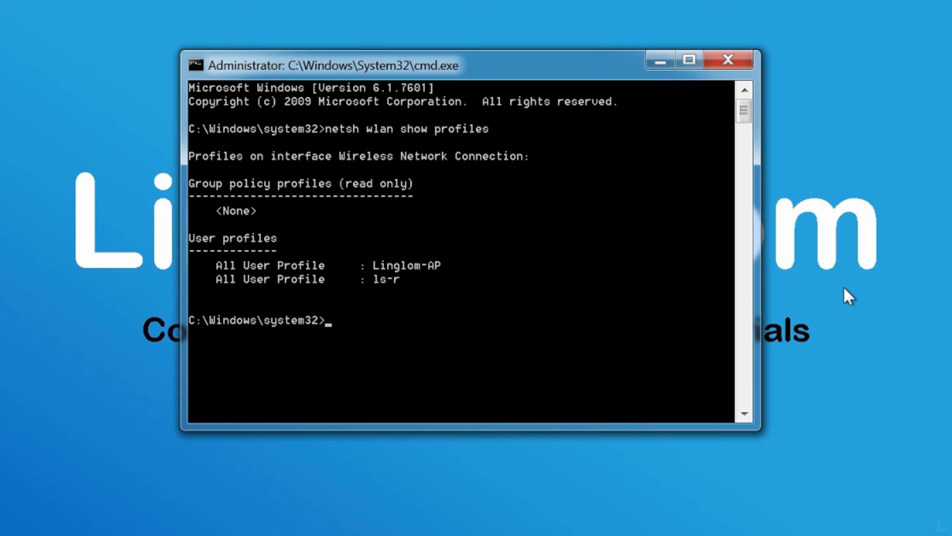
- Run netsh wlan delete profile name="Linglom-AP" to remove the profile
type("netsh wlan delete p")
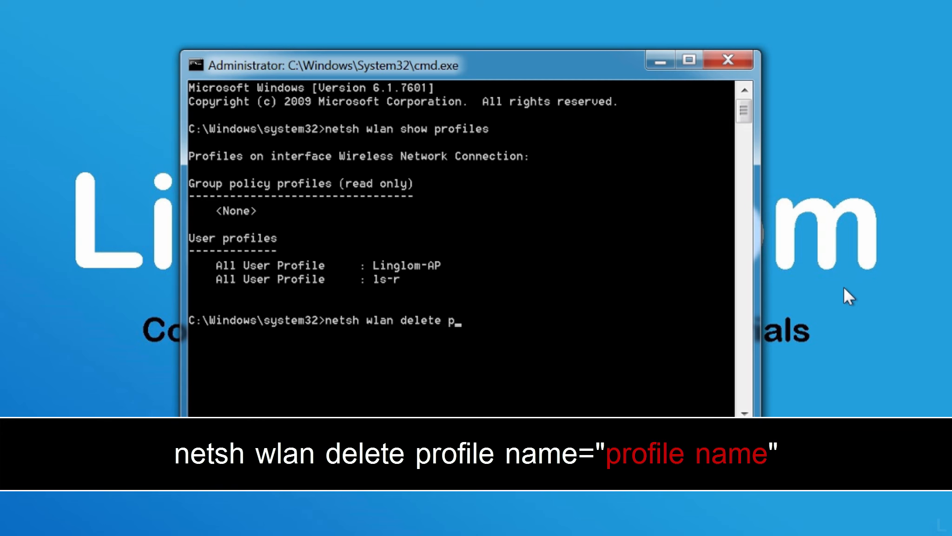
type("rofile name=\"Linglom")
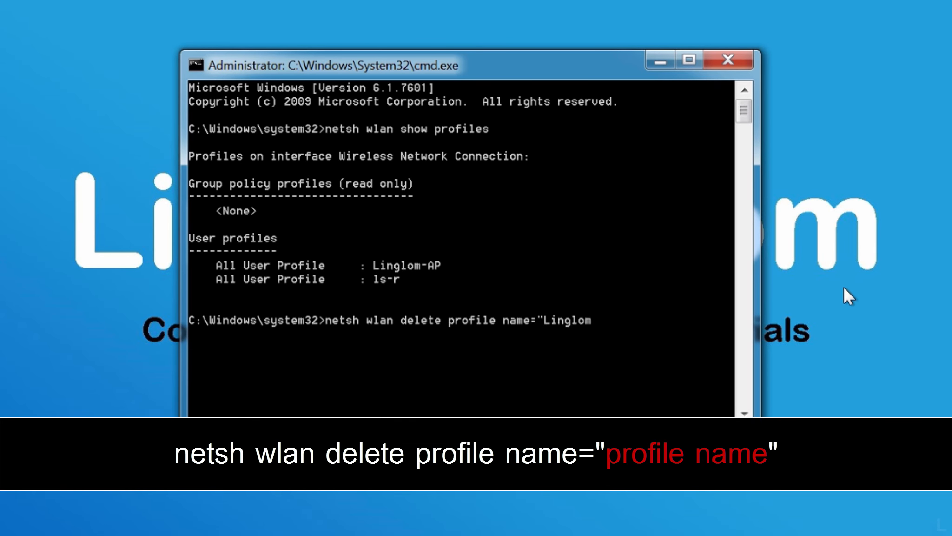
type("-AP")
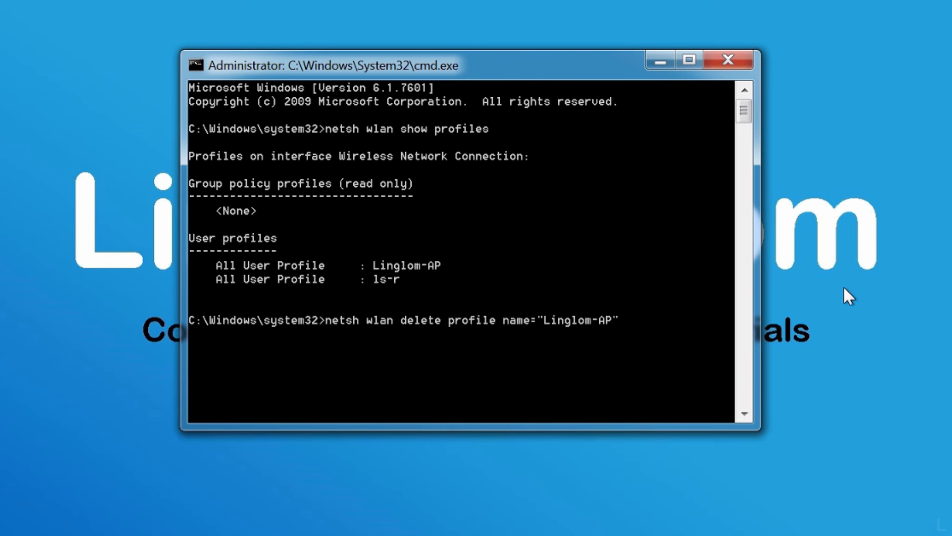
key("enter")
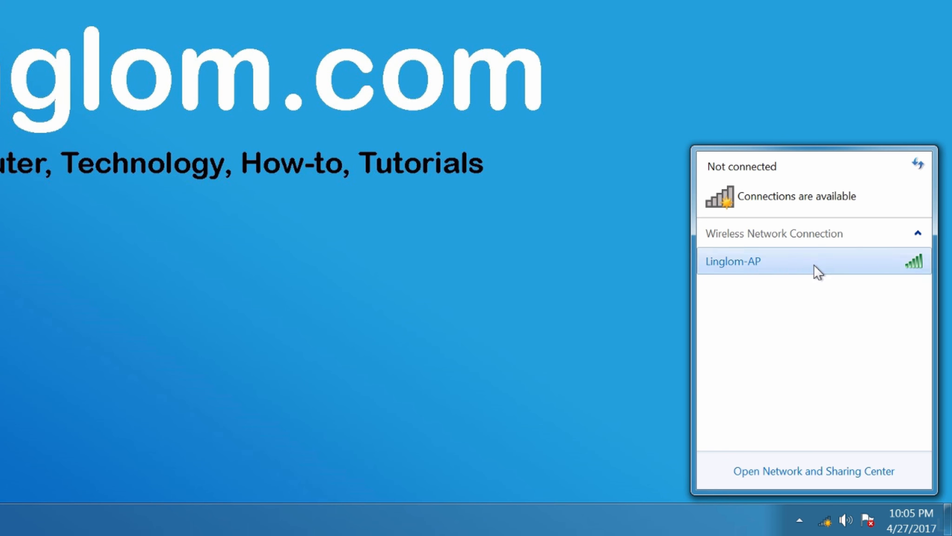
left_click(733, 260)
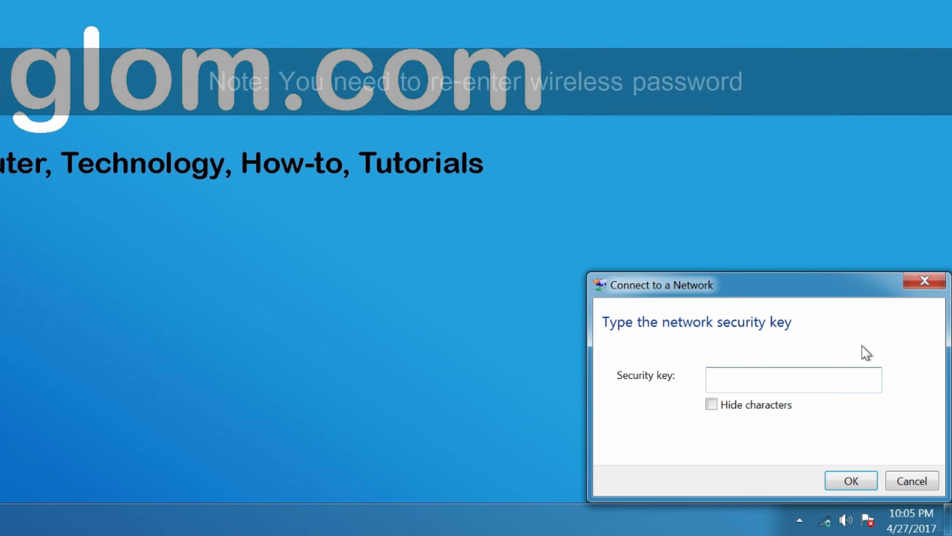
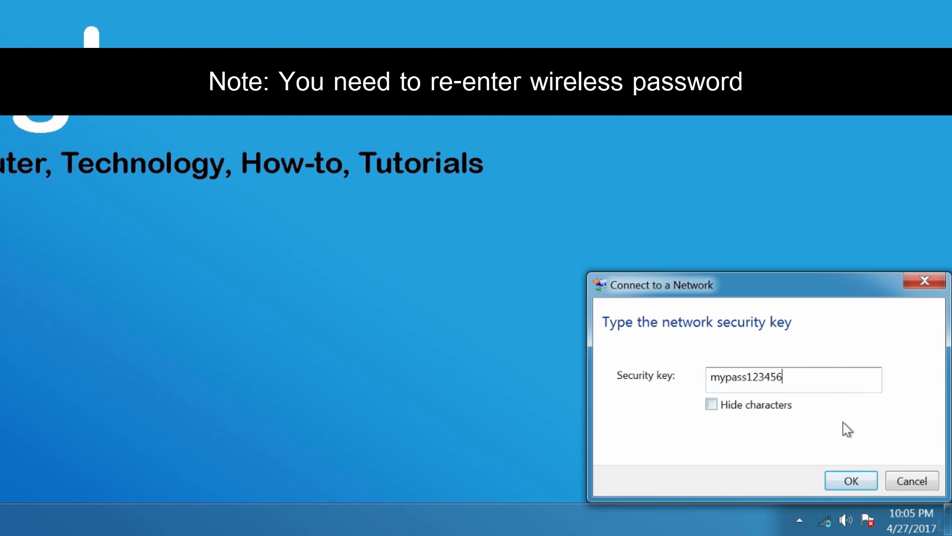
left_click(850, 481)
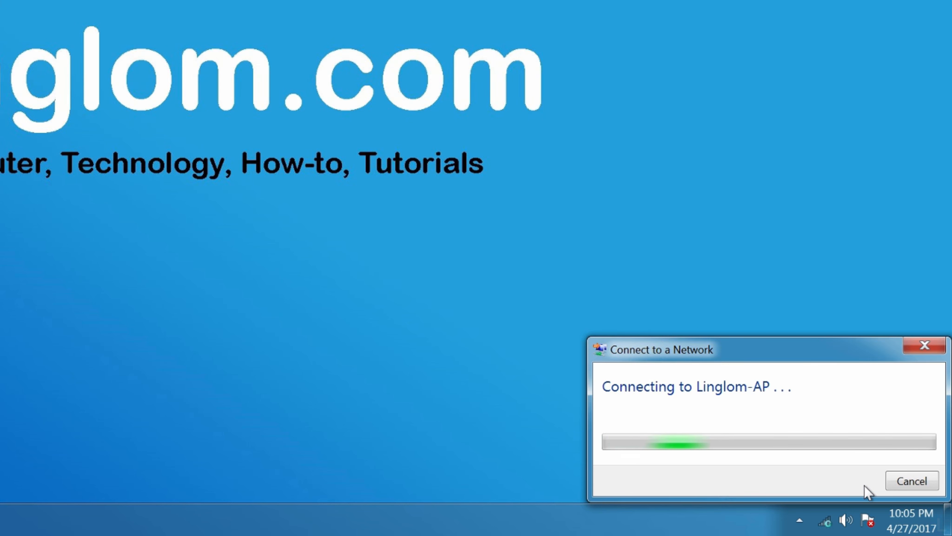